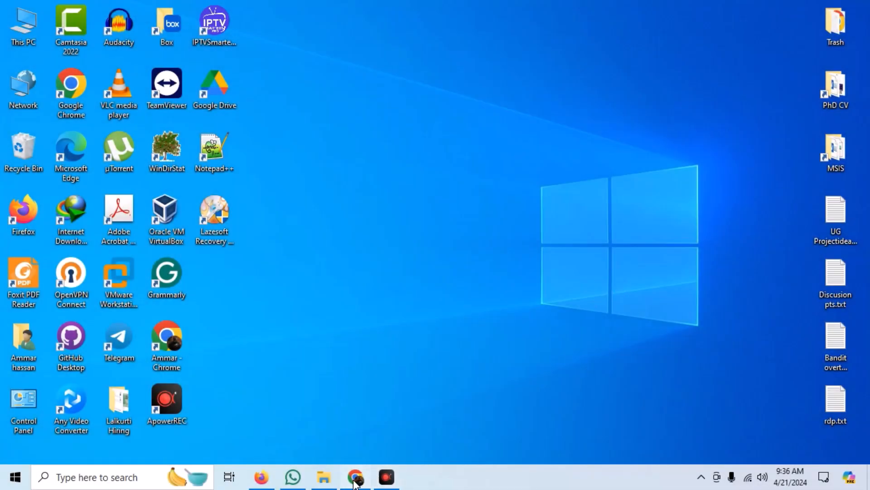
Step: Bring the Chrome window with the Azure portal home page forward
{"action": "left_click", "coordinate": [354, 476]}
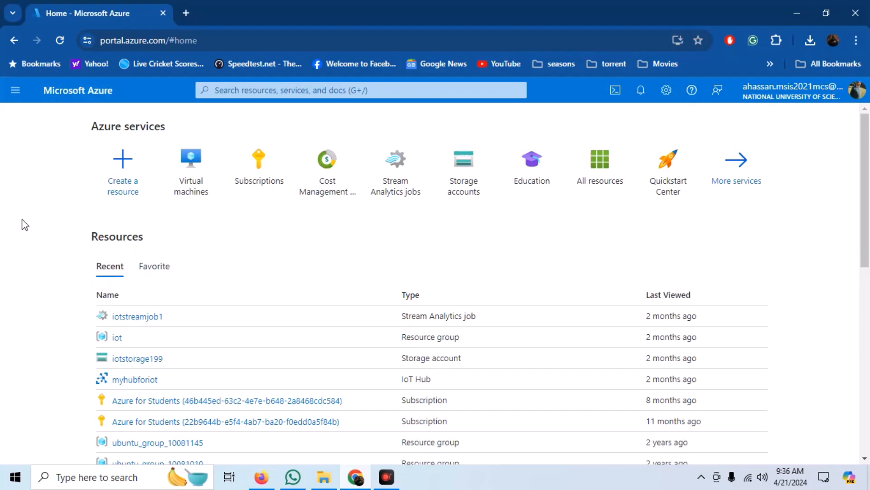
{"action": "mouse_move", "coordinate": [131, 171]}
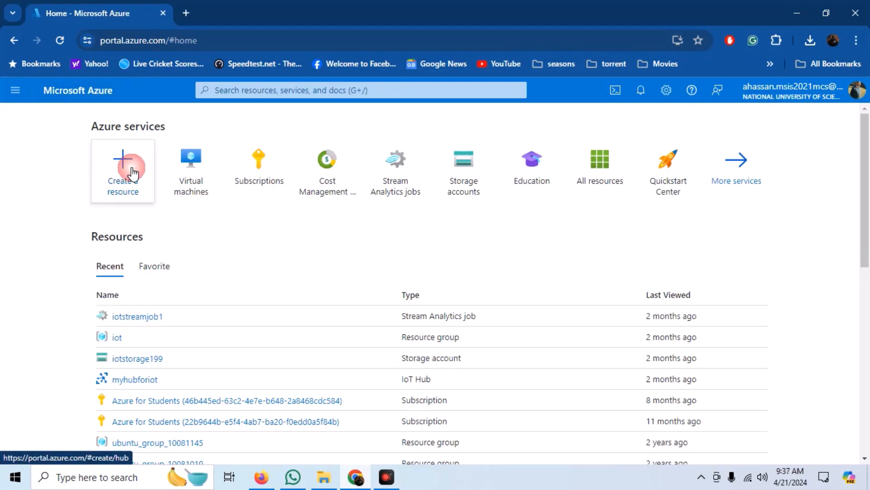
Step: Create a resource and search the Marketplace for the openvpn image
{"action": "left_click", "coordinate": [131, 170]}
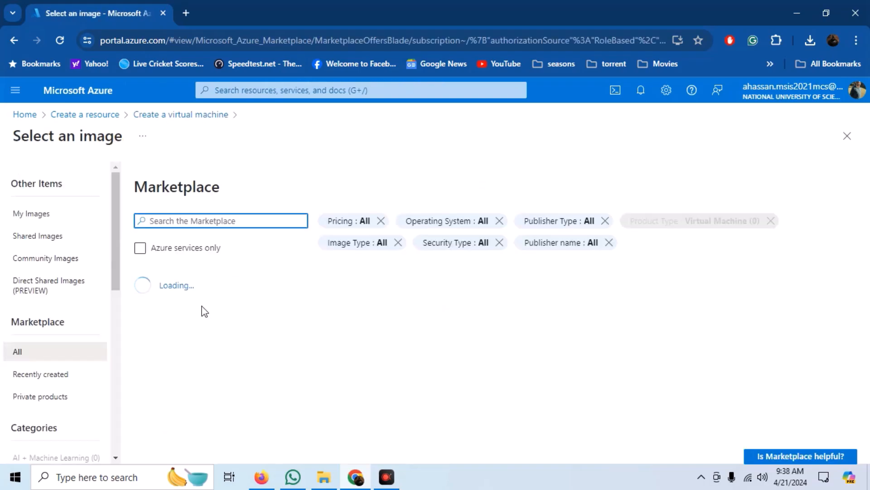
{"action": "type", "text": "openvpn"}
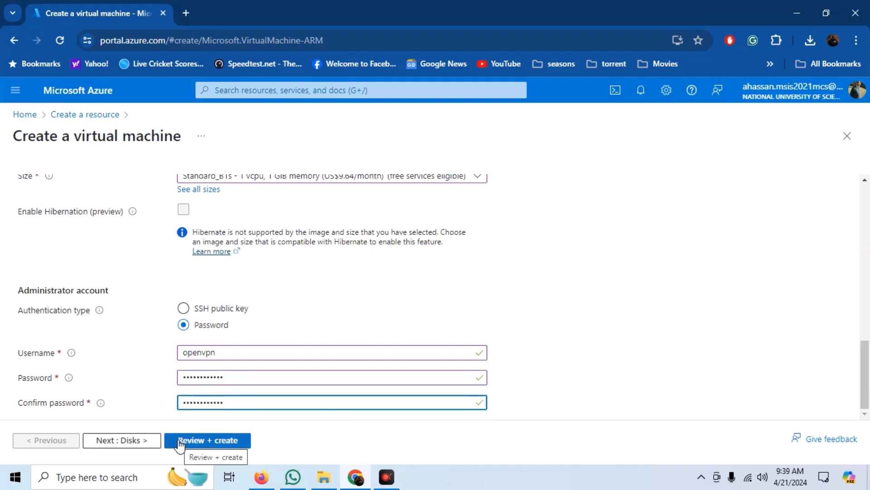
Step: Run Review + create, then Create once validation passes
{"action": "left_click", "coordinate": [208, 440]}
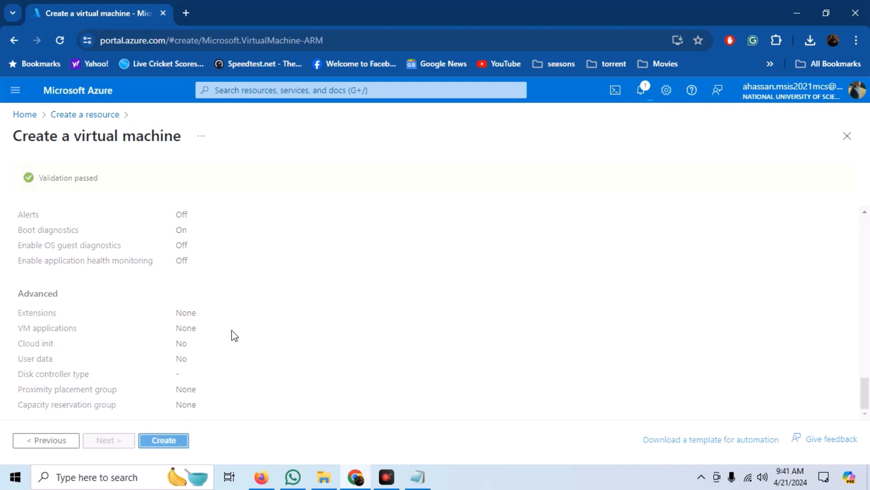
{"action": "left_click", "coordinate": [163, 440]}
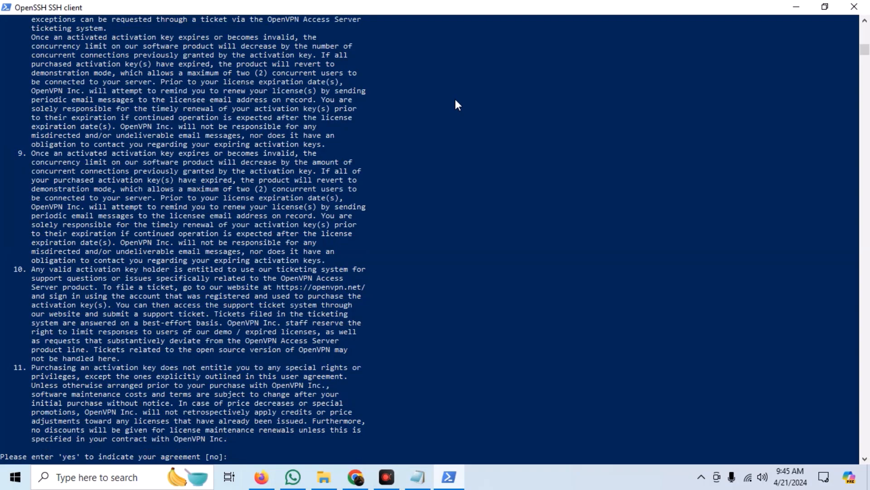
Step: Answer 'yes' to the license agreement and '1' to listen on all interfaces
{"action": "type", "text": "yes"}
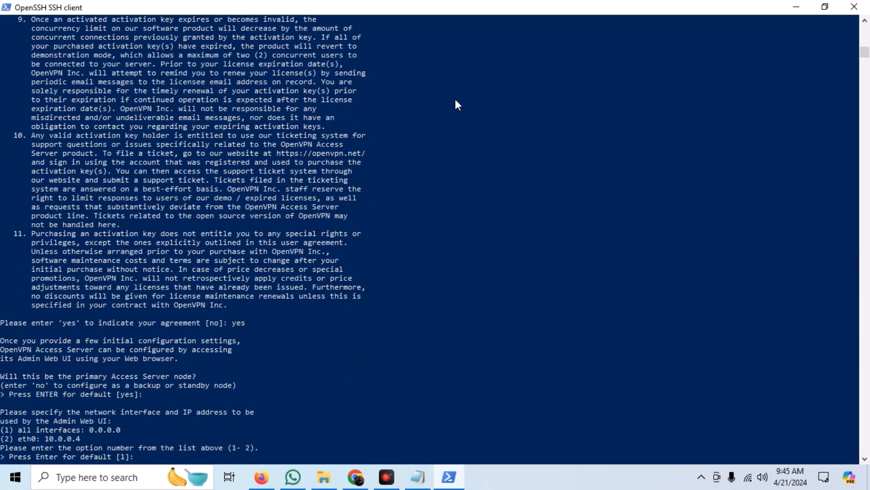
{"action": "type", "text": "1"}
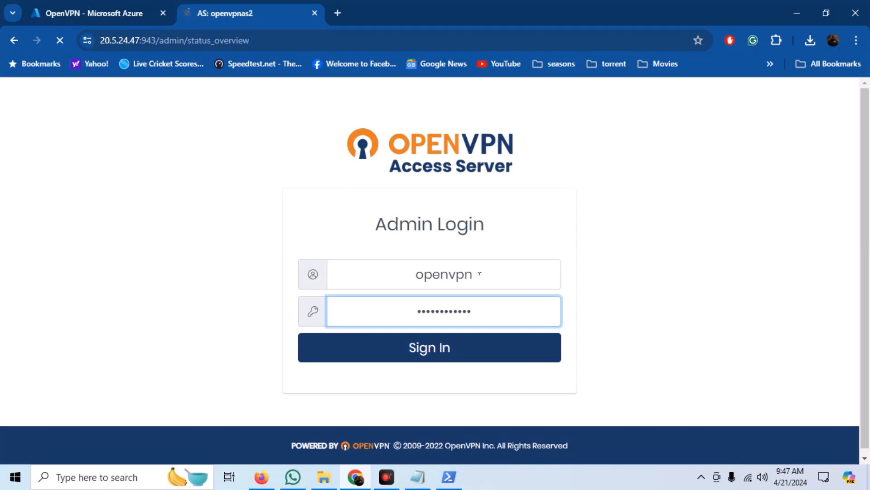
Step: Sign in to the Admin UI and open Configuration > Network Settings
{"action": "left_click", "coordinate": [429, 347]}
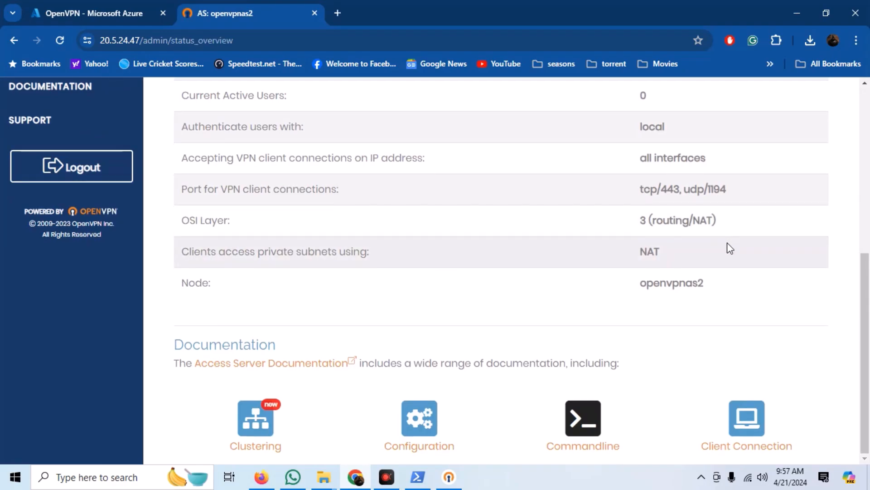
{"action": "scroll", "scroll_direction": "up", "scroll_amount": 3}
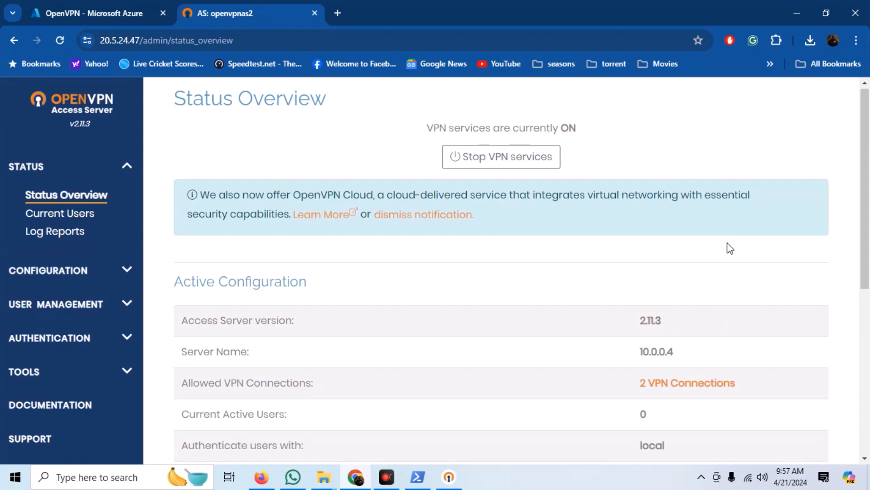
{"action": "left_click", "coordinate": [48, 269]}
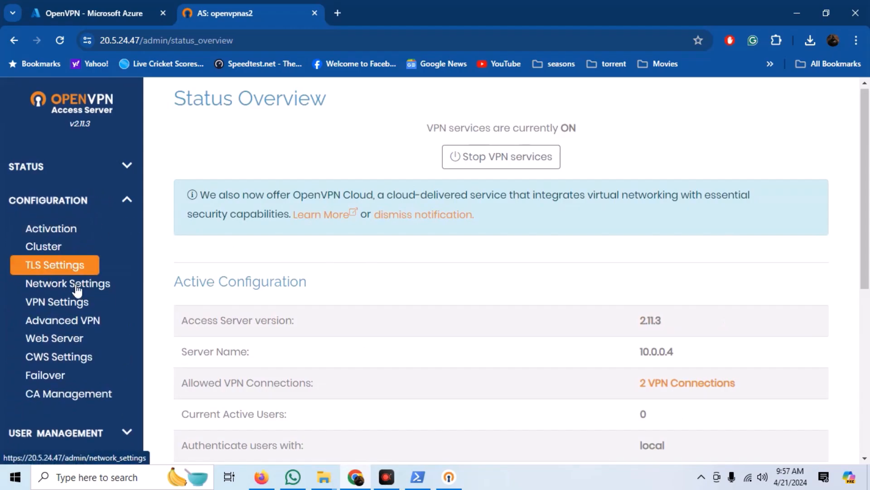
{"action": "left_click", "coordinate": [67, 283]}
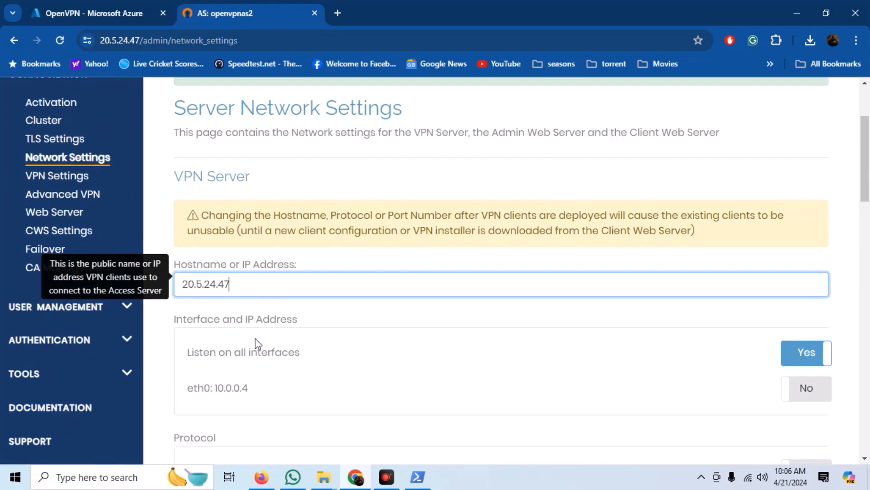
Step: Scroll down the Server Network Settings page after entering hostname 20.5.24.47
{"action": "scroll", "scroll_direction": "down", "scroll_amount": 3}
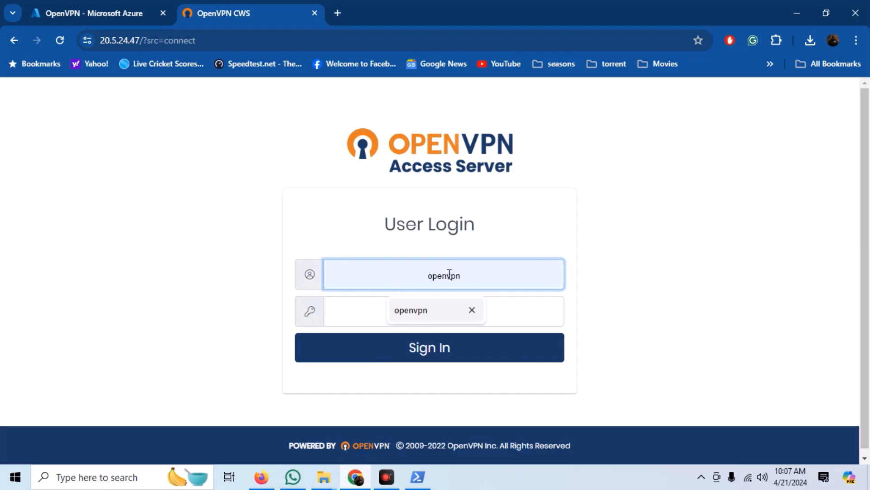
Step: Sign in as openvpn, download the Windows installer and the autologin profile
{"action": "left_click", "coordinate": [429, 348]}
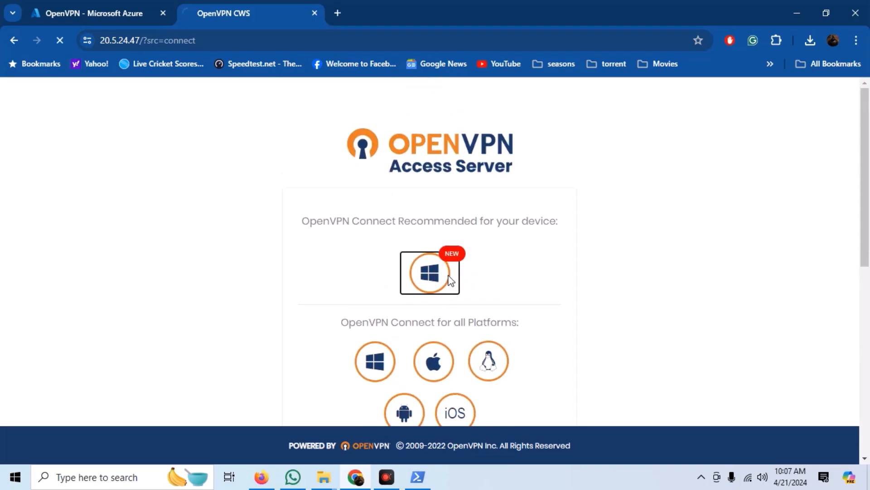
{"action": "left_click", "coordinate": [430, 273]}
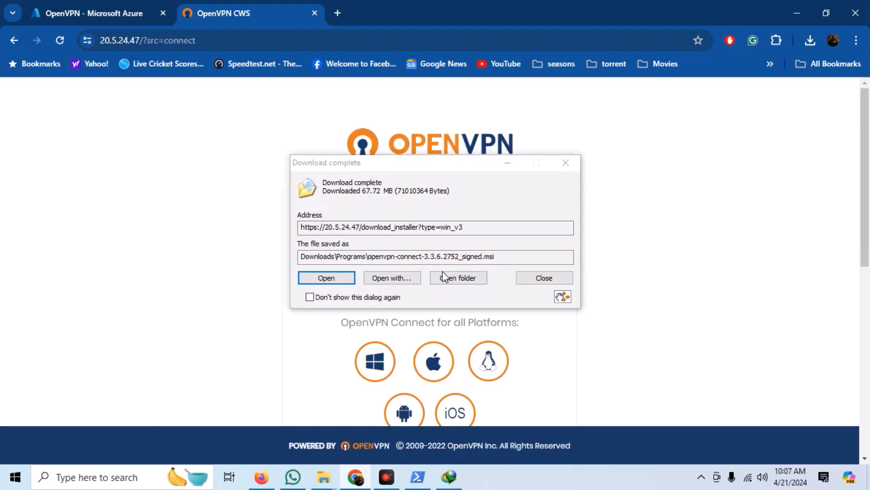
{"action": "left_click", "coordinate": [544, 277]}
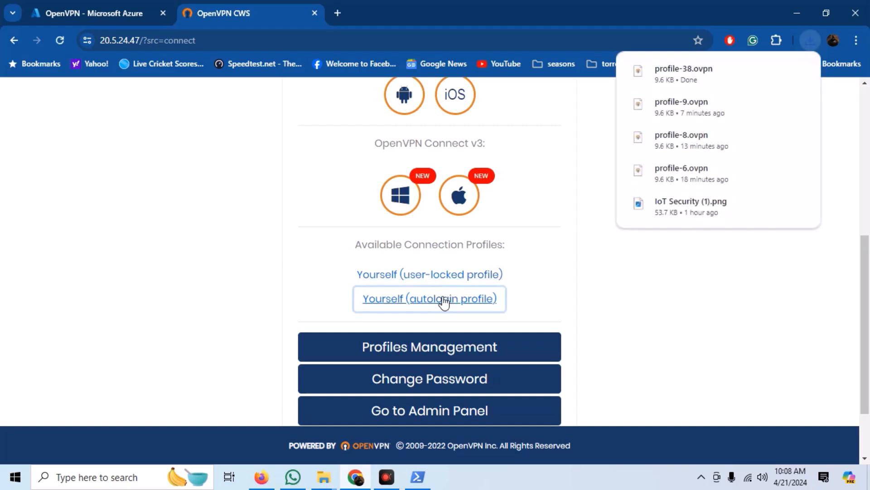
{"action": "mouse_move", "coordinate": [401, 476]}
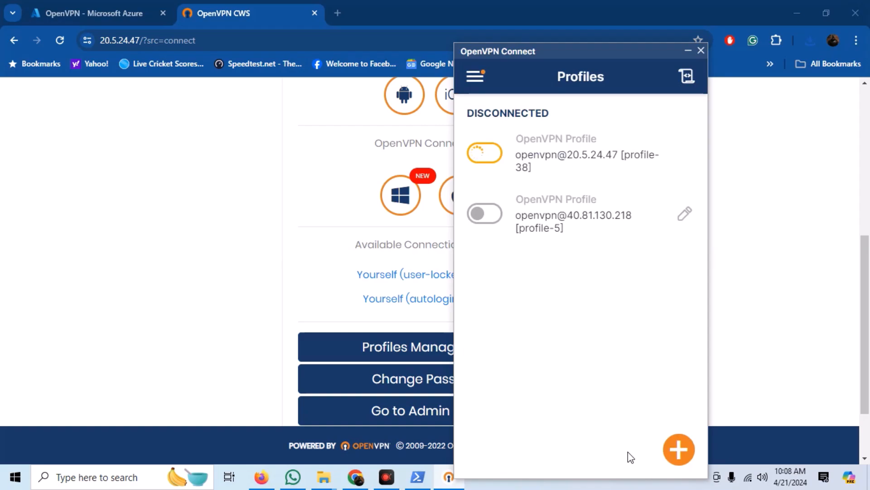
Step: Toggle on the imported profile-38 connection in OpenVPN Connect
{"action": "left_click", "coordinate": [485, 153]}
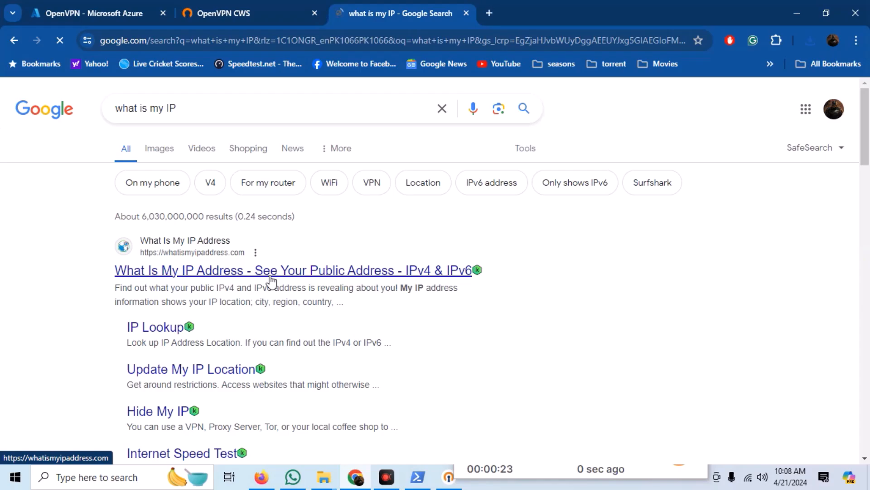
Step: Confirm on whatismyipaddress.com that the public IP is 20.5.24.47, Sydney
{"action": "left_click", "coordinate": [270, 270]}
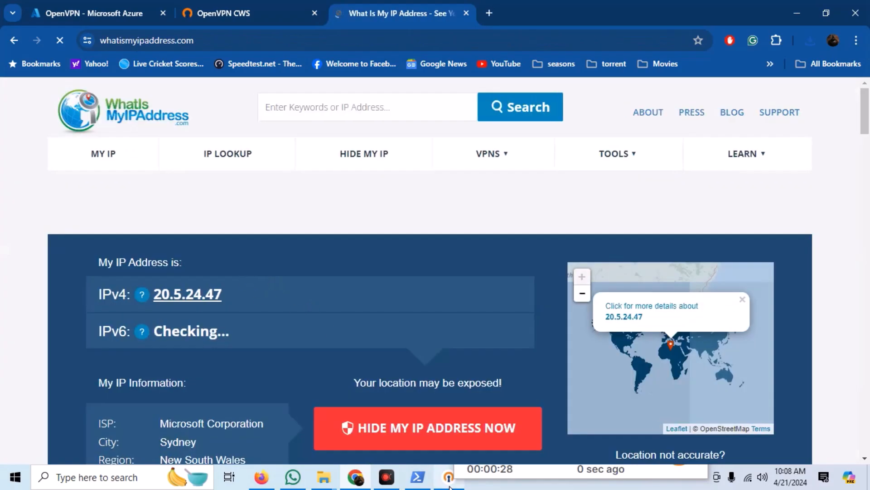
{"action": "left_click", "coordinate": [447, 477]}
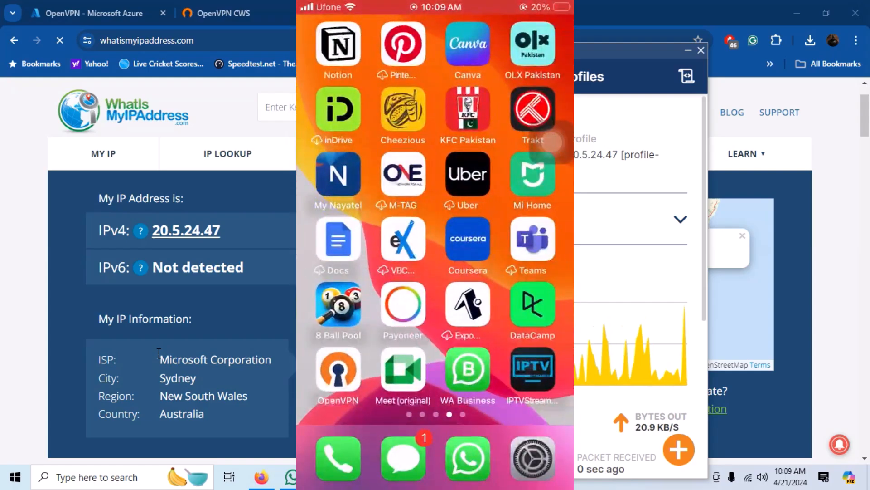
Step: On the iPhone, import a profile from server URL 20.5.24.47
{"action": "left_click", "coordinate": [338, 369]}
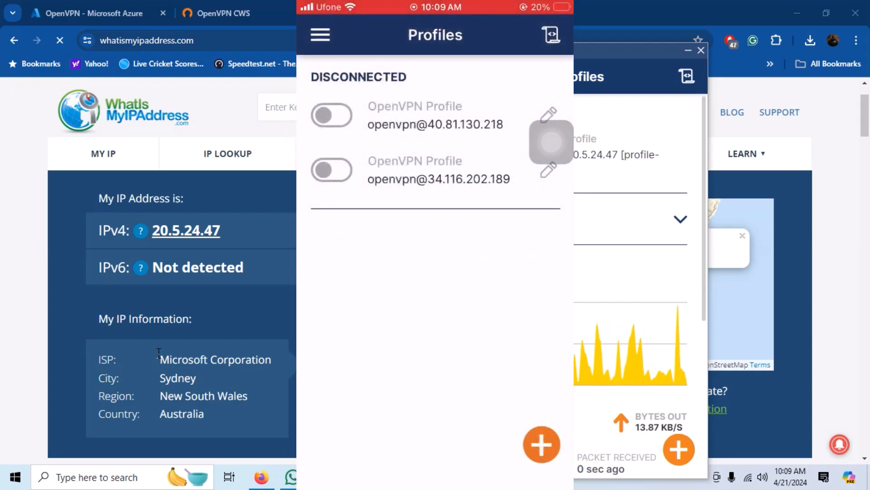
{"action": "left_click", "coordinate": [540, 444]}
{"action": "type", "text": "20.5.24.46"}
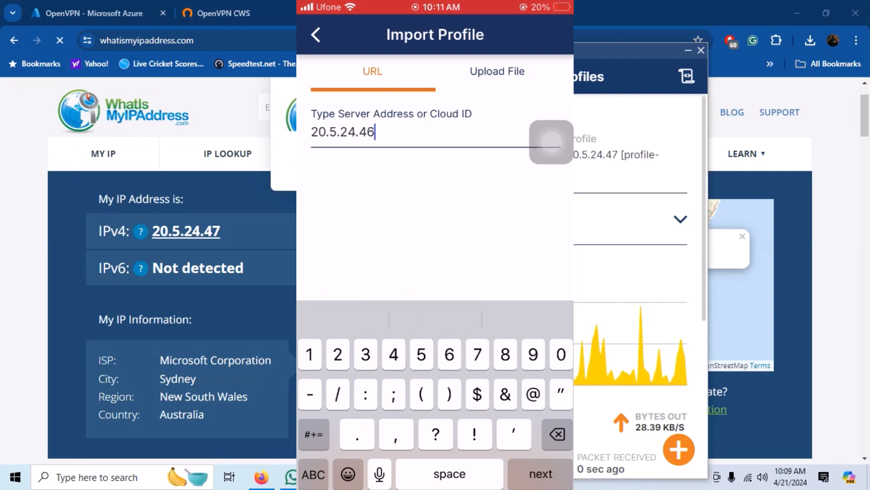
{"action": "left_click", "coordinate": [316, 35]}
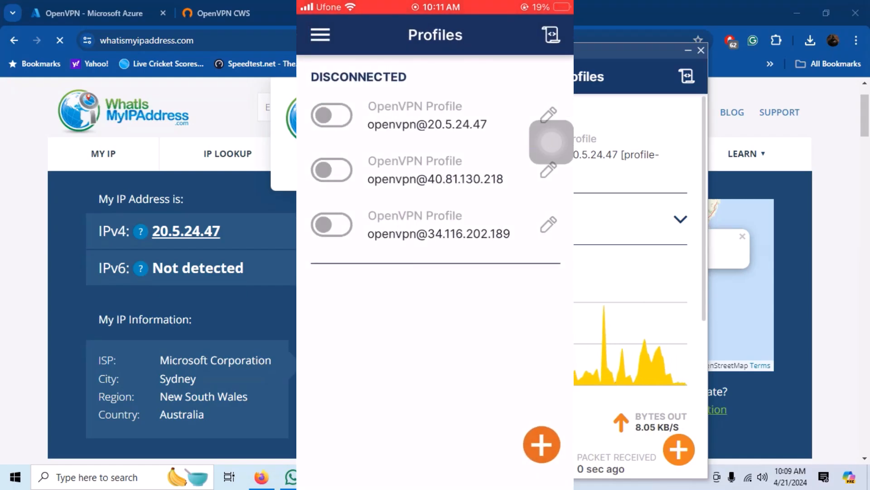
{"action": "left_click", "coordinate": [331, 115]}
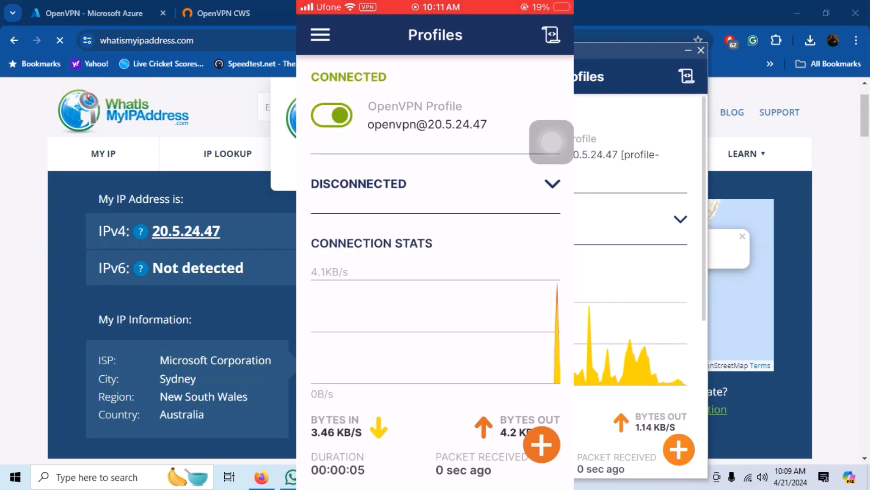
{"action": "scroll", "scroll_direction": "down", "scroll_amount": 3}
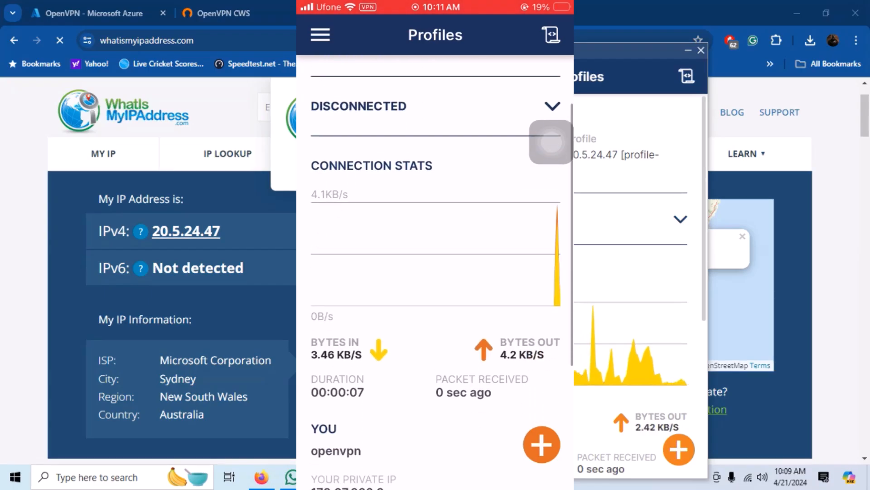
{"action": "scroll", "scroll_direction": "down", "scroll_amount": 3}
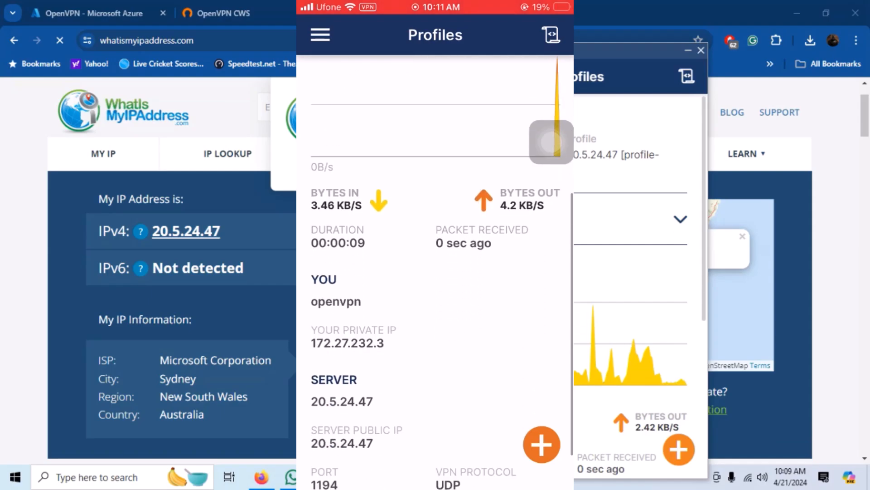